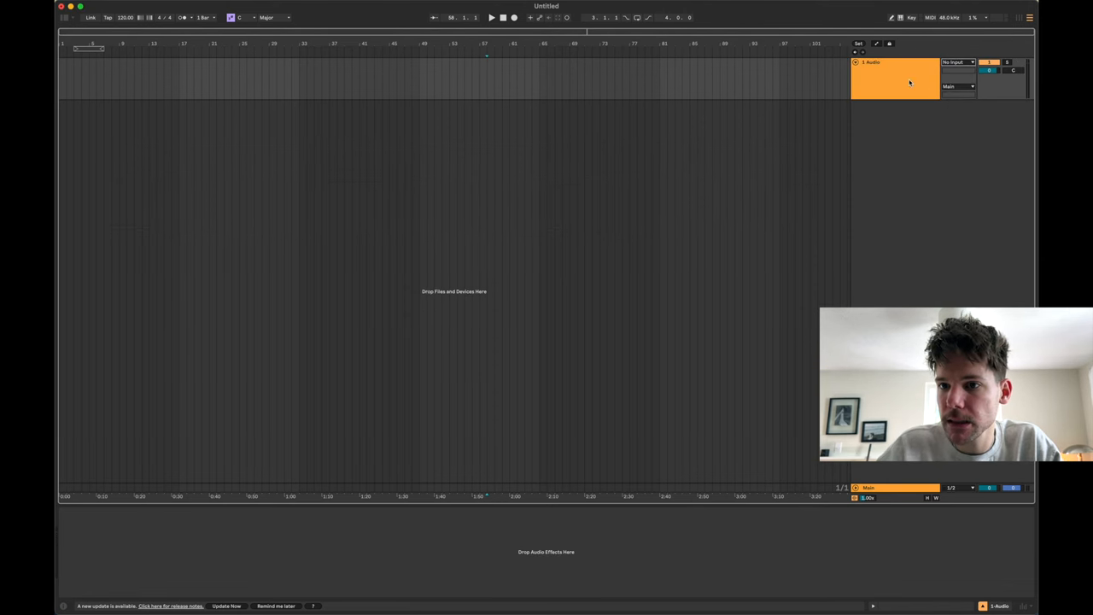
Step: Add a MIDI track and load a Drum Rack kit found by searching 'all' in the browser
left_click(895, 79)
type("c")
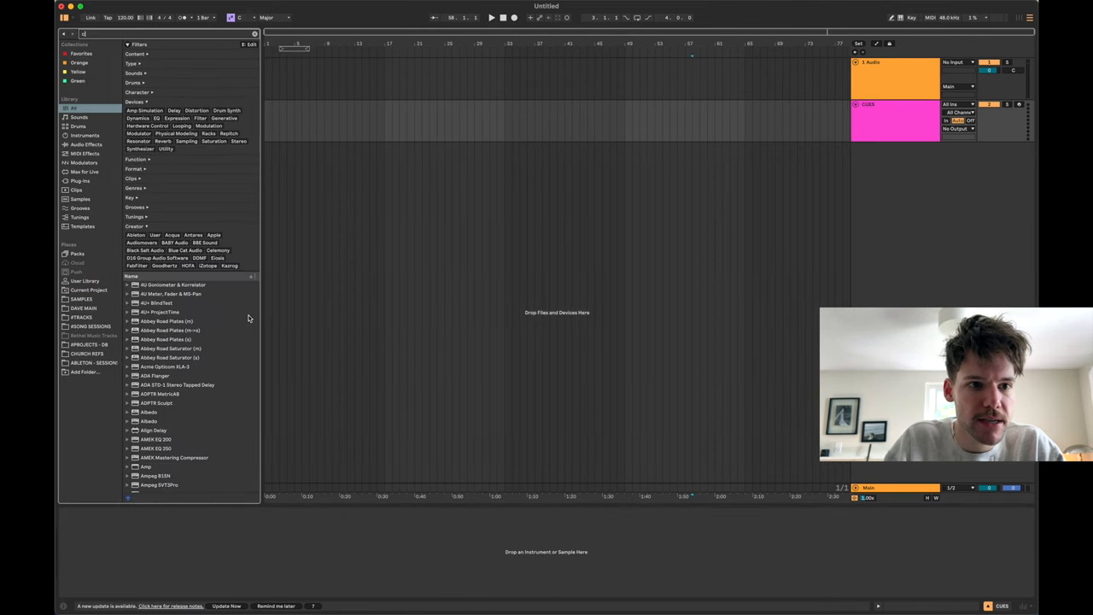
type("all")
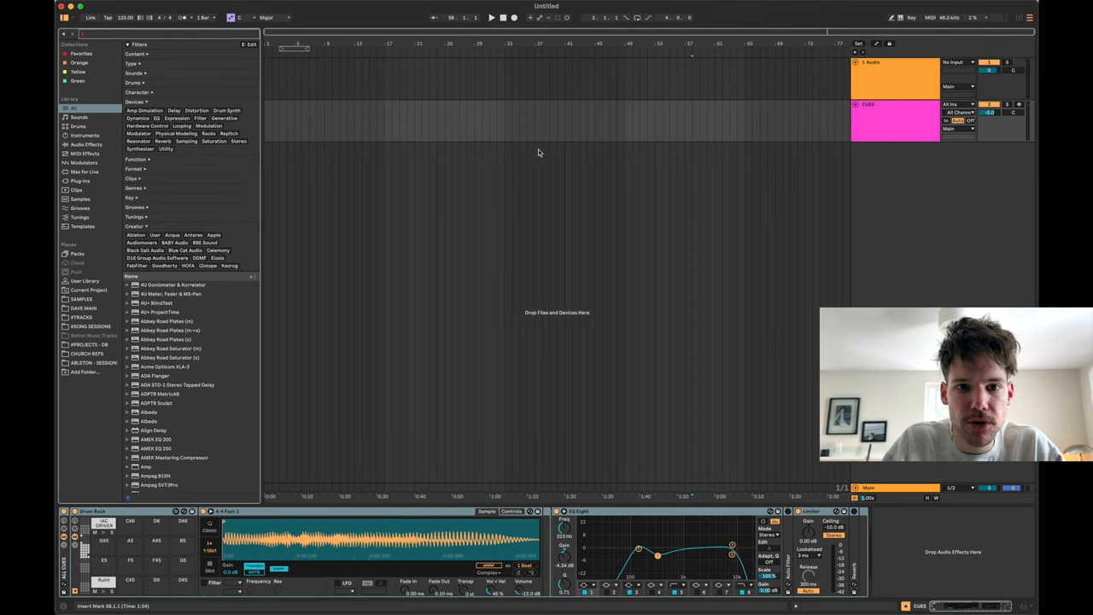
right_click(871, 61)
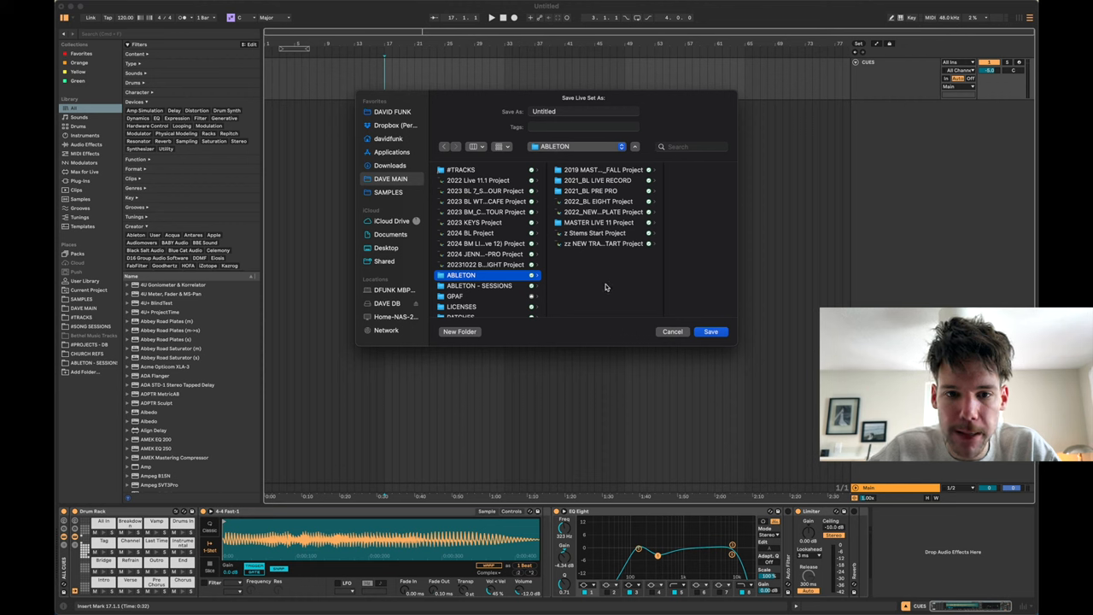
Step: Save the set under a name starting with today's date, 2024
left_click(584, 113)
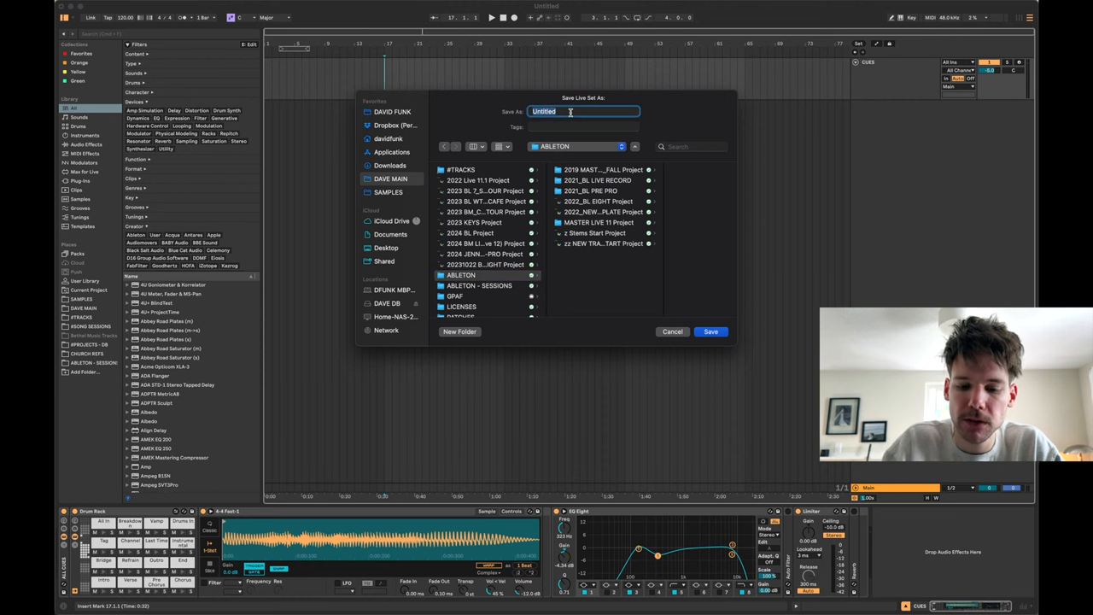
type("2024-")
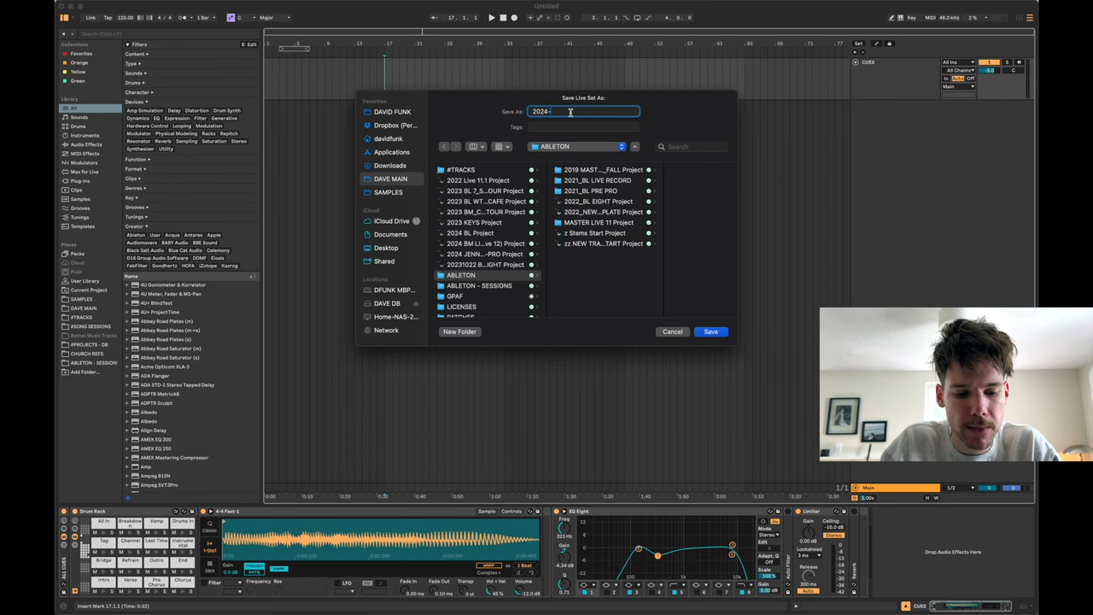
type("04-01 BSSM1 Dr")
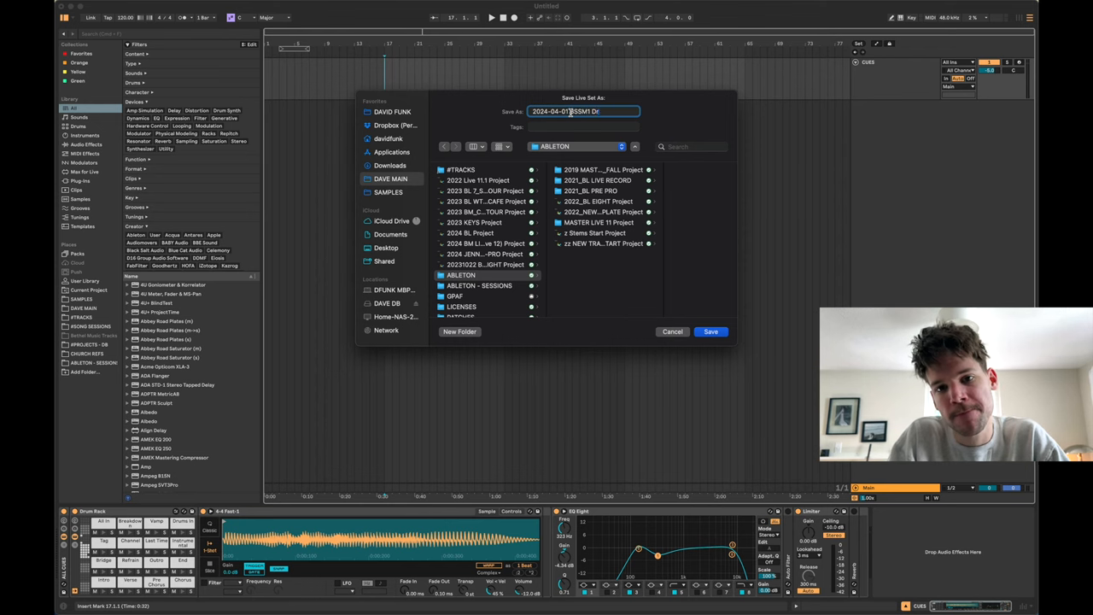
left_click(711, 332)
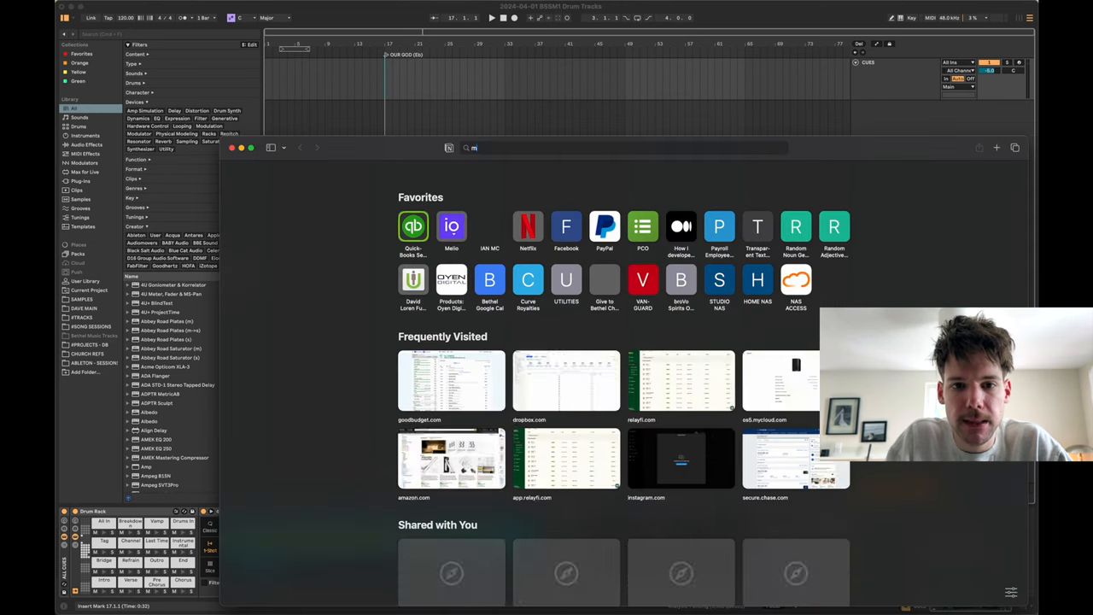
Step: Go to multitracks.com, search 'chris tomlin' and open the Our God song page
type("multitracks.com")
type("our god")
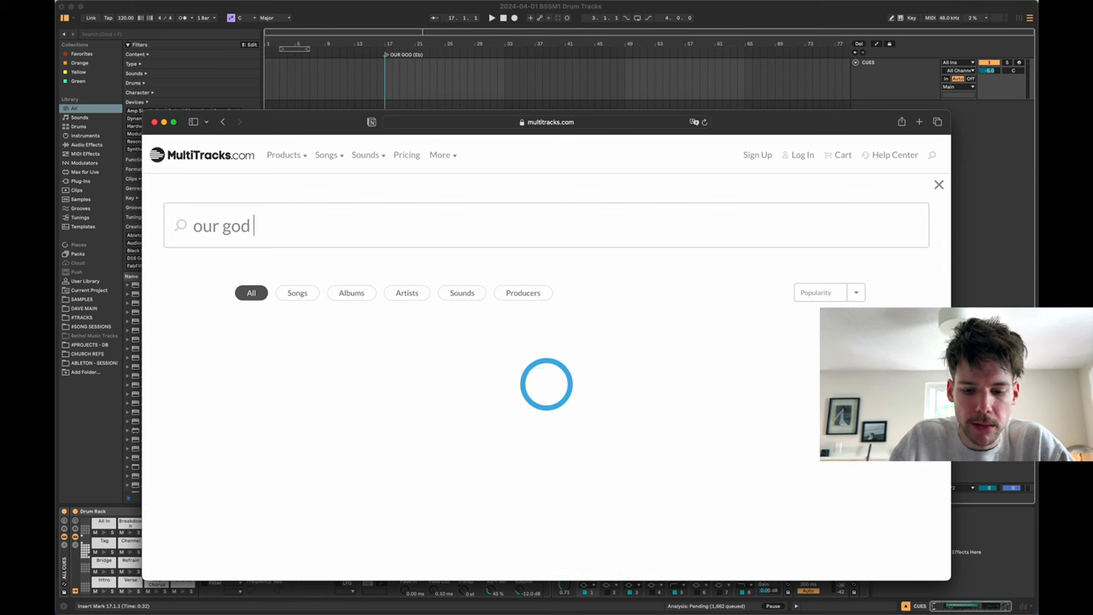
type("chris tomlin")
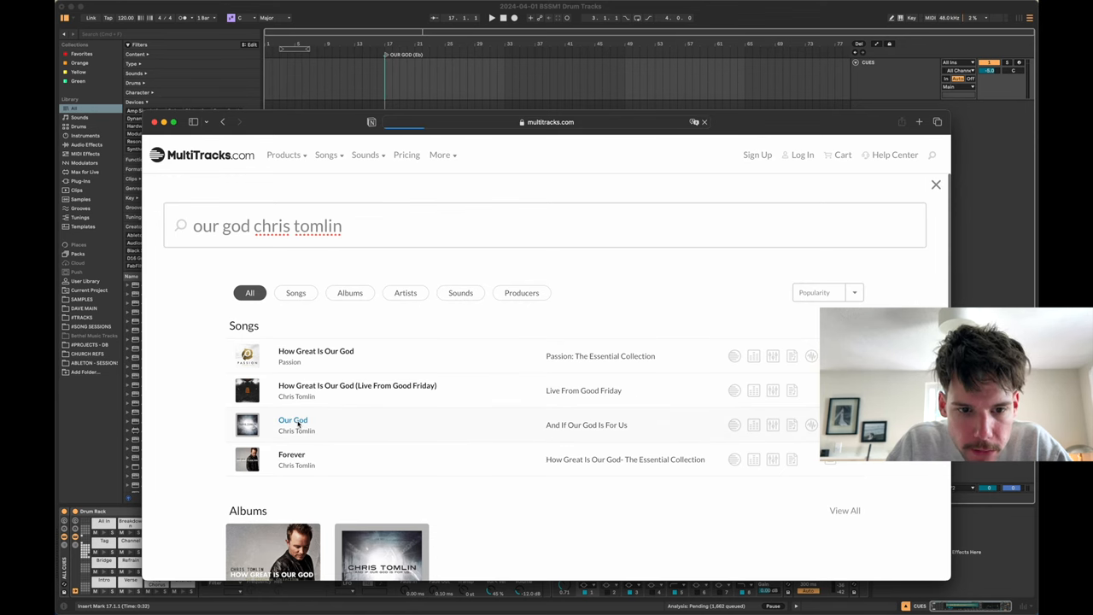
left_click(292, 421)
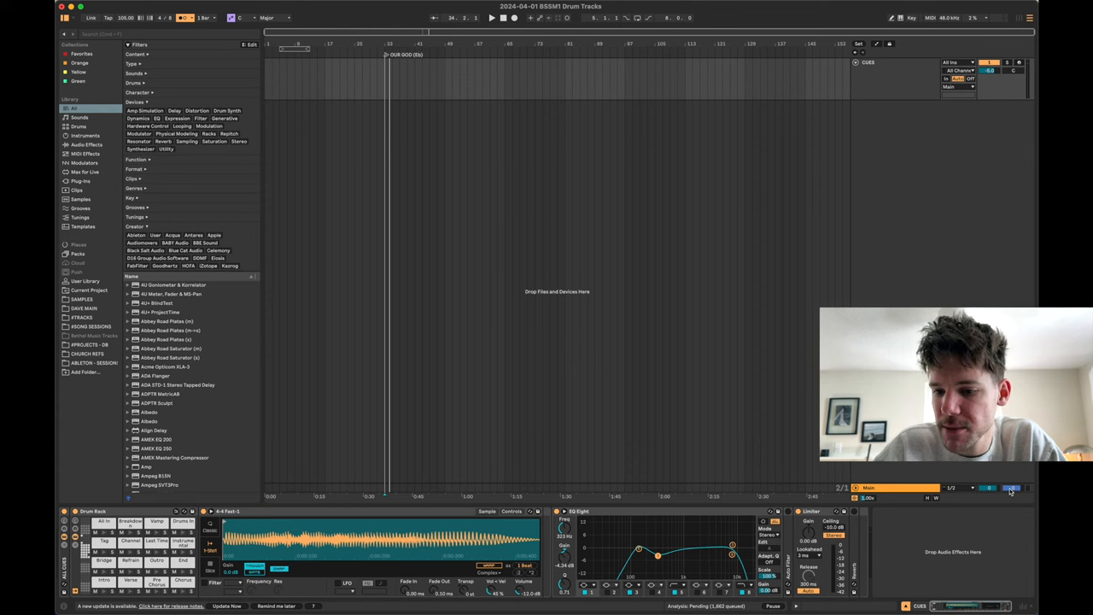
Step: Insert a new MIDI track to become the light blue CONTROL track
left_click(186, 18)
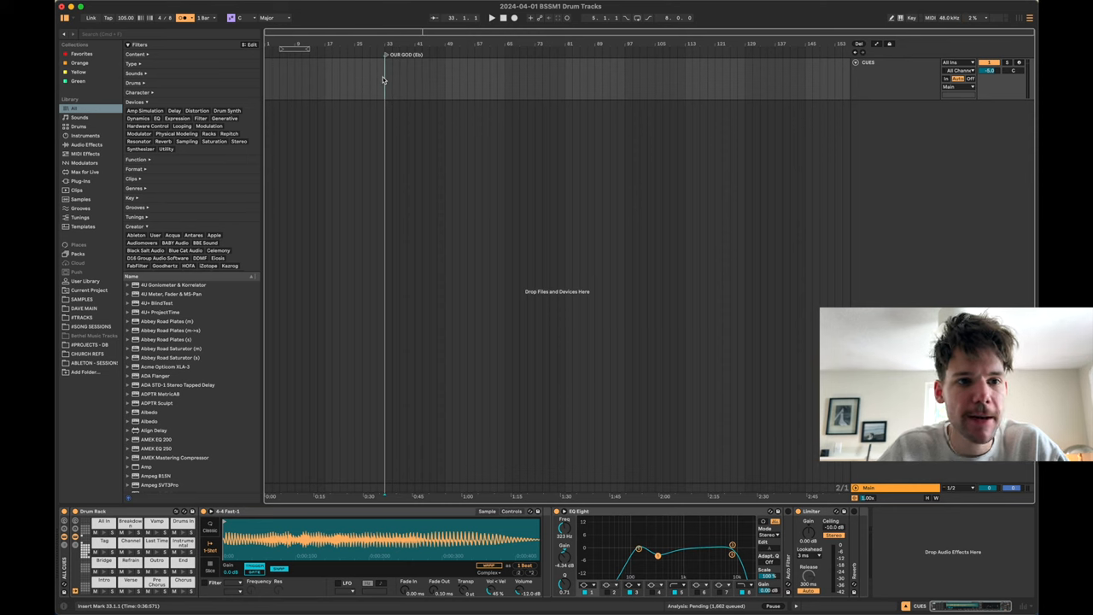
mouse_move(393, 72)
type(" 105")
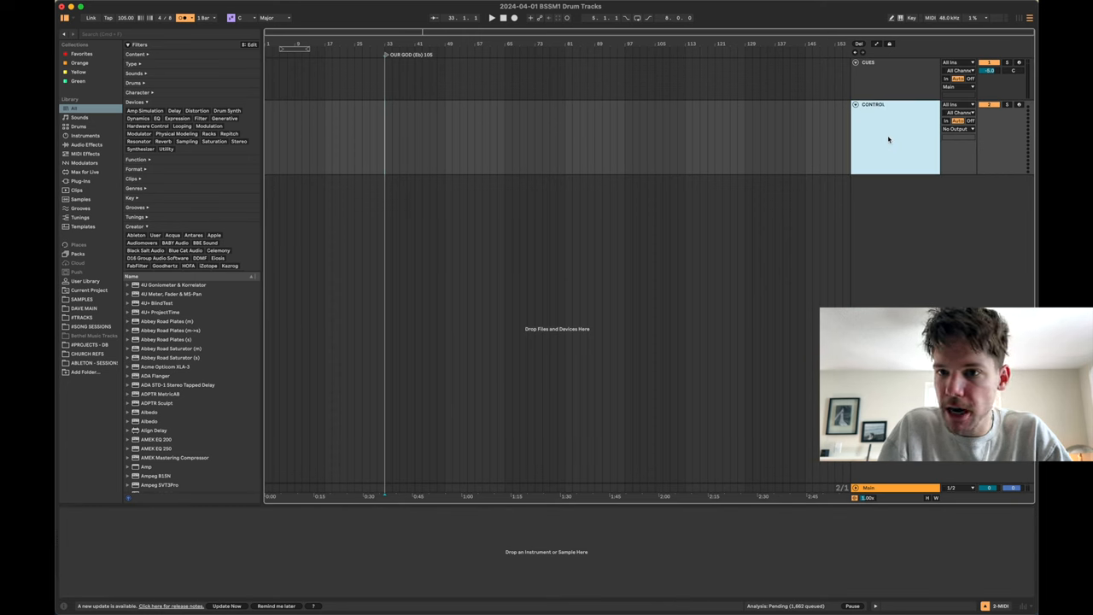
Step: Bring up Live's preferences to reach the audio settings
left_click(896, 137)
type("audio")
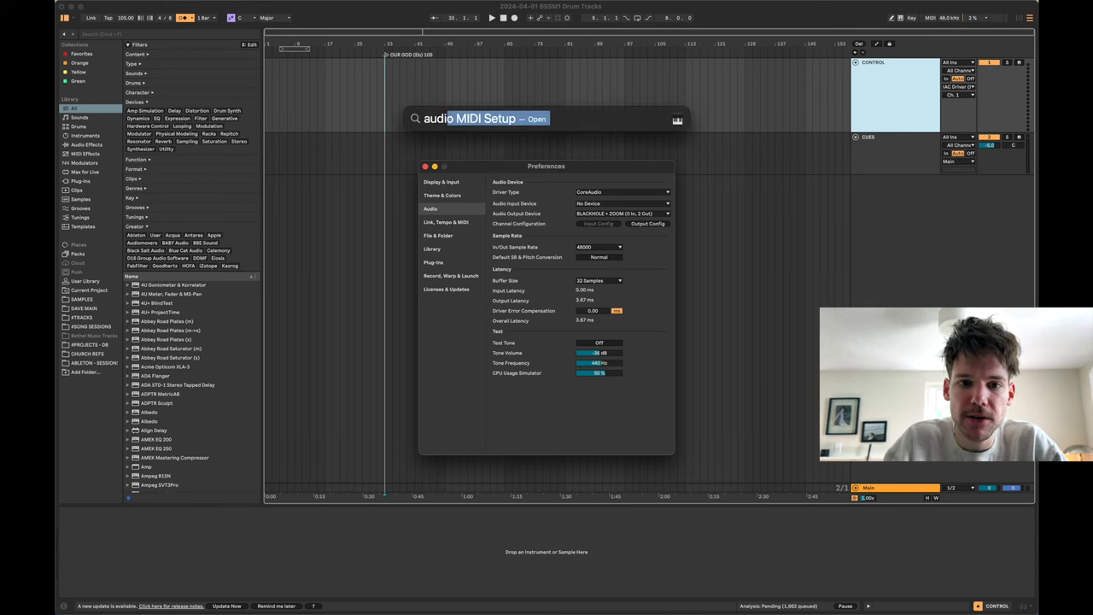
Step: Launch Audio MIDI Setup and check the IAC Driver's properties in MIDI Studio
left_click(536, 119)
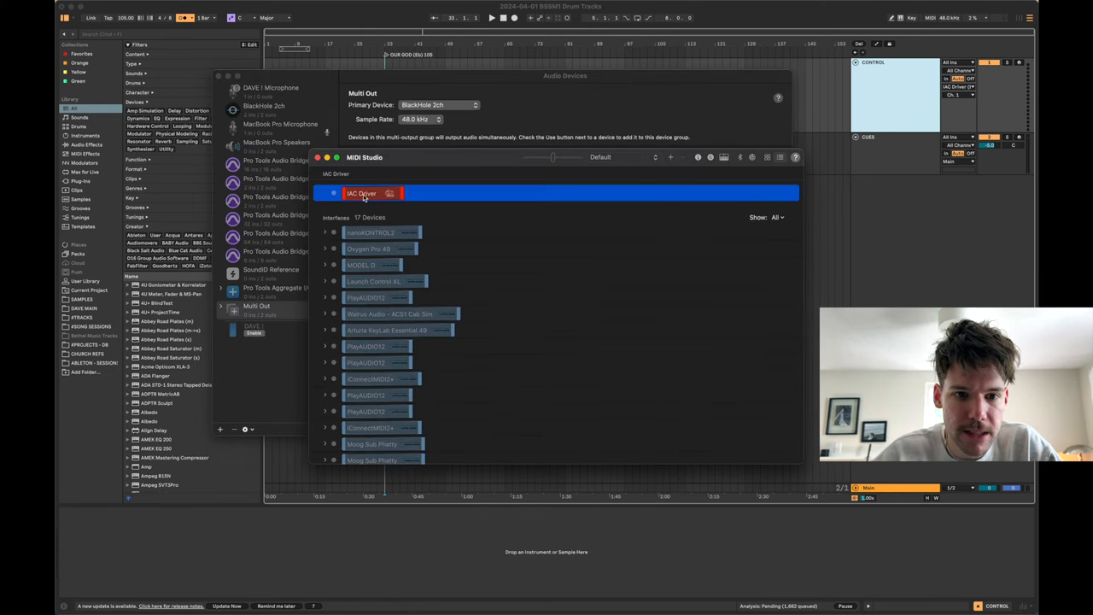
double_click(362, 193)
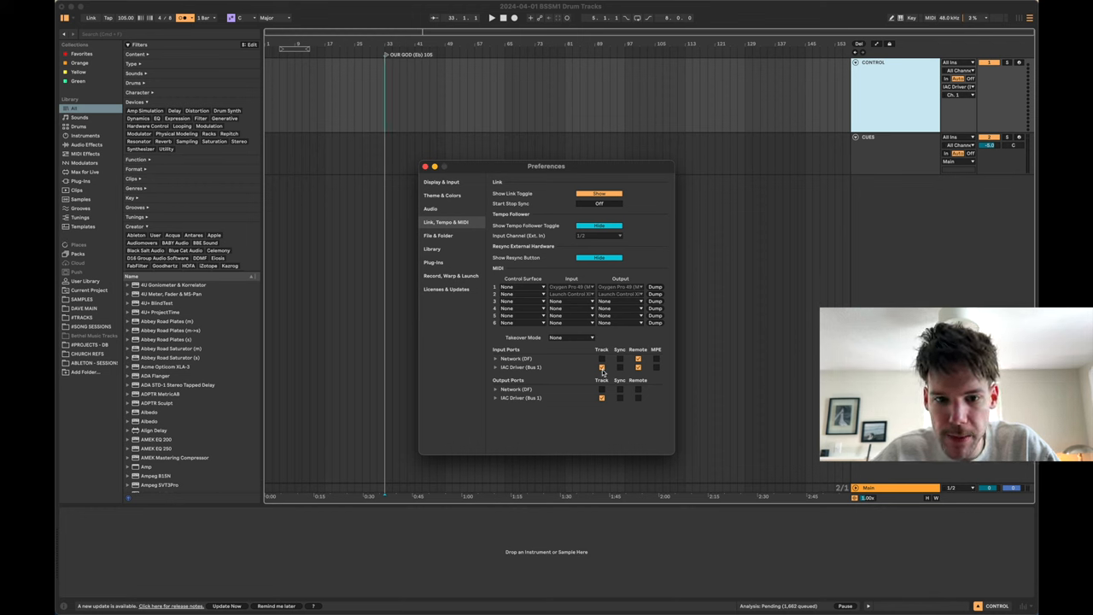
Step: Enable Track and Remote for the IAC Driver input port, then close the preferences
left_click(601, 398)
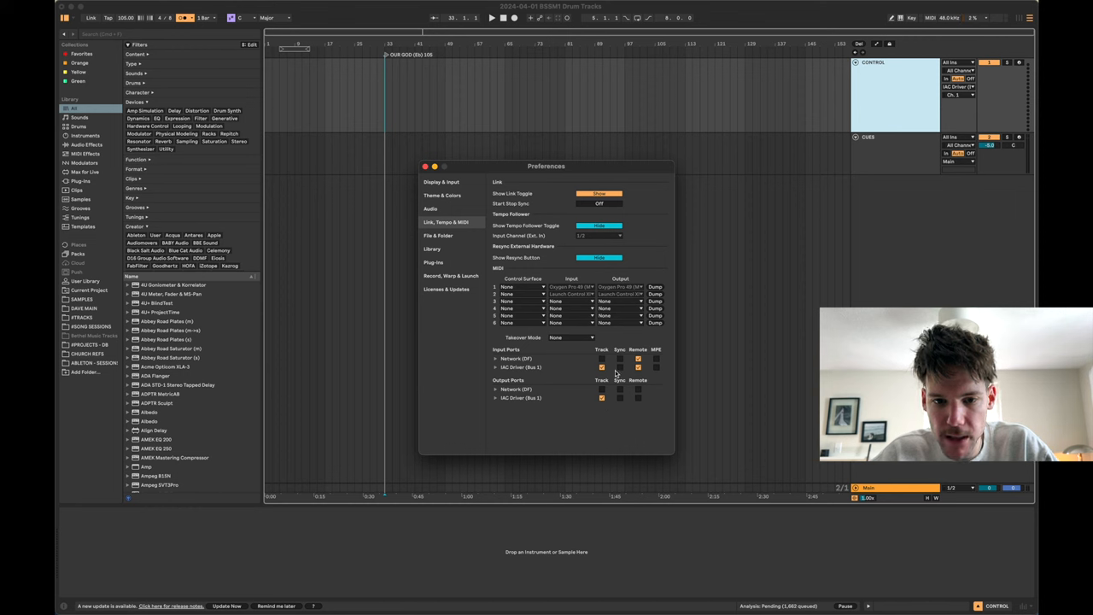
left_click(638, 367)
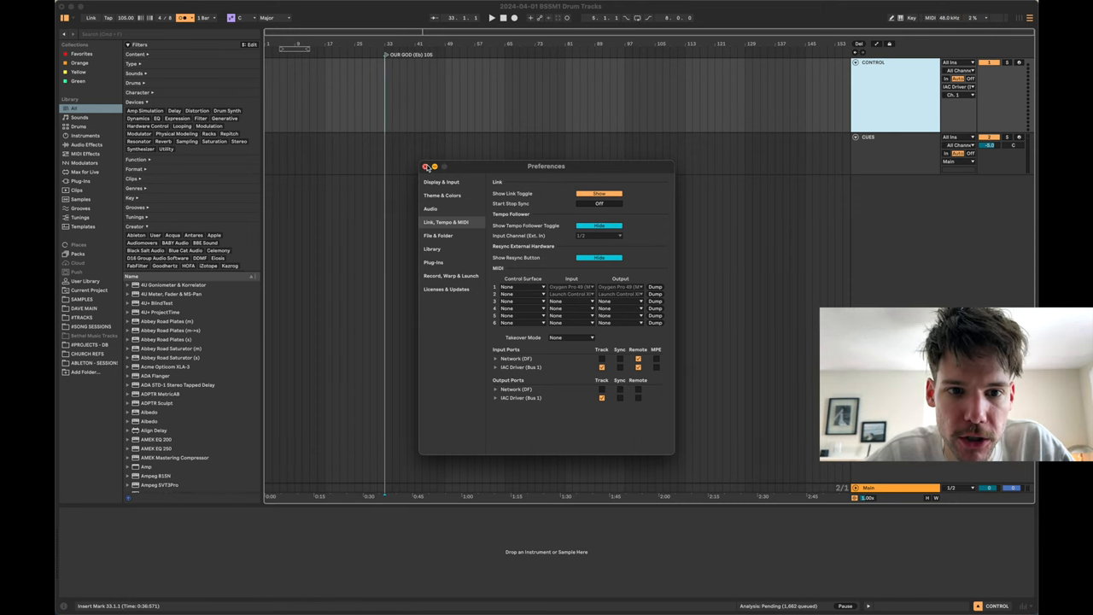
left_click(427, 167)
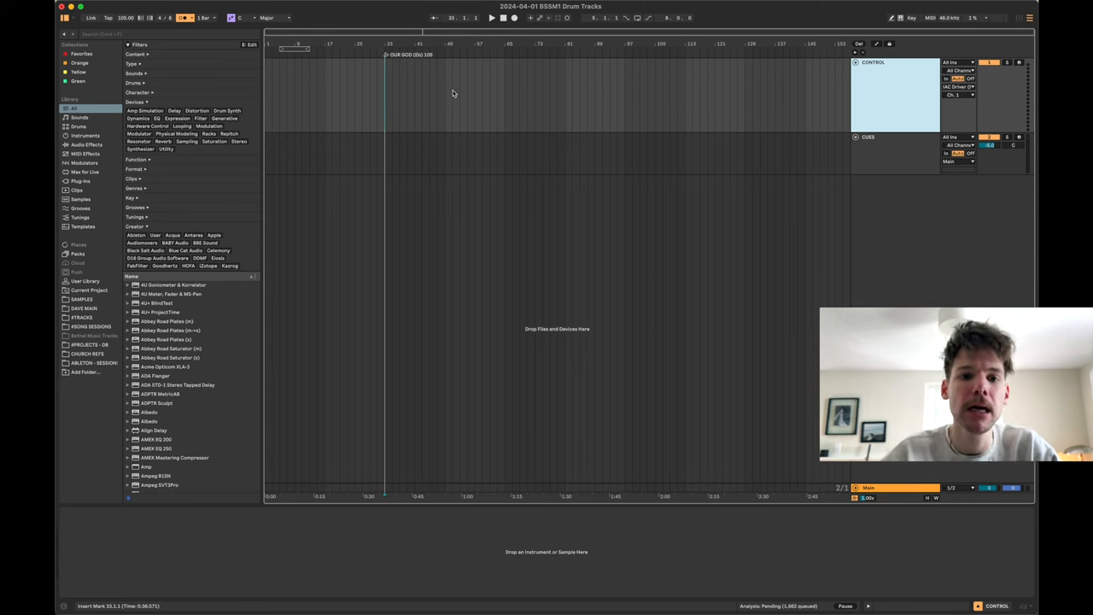
Step: Colour the CONTROL track red and create the first song's cue MIDI clip across its opening bars
left_click(896, 94)
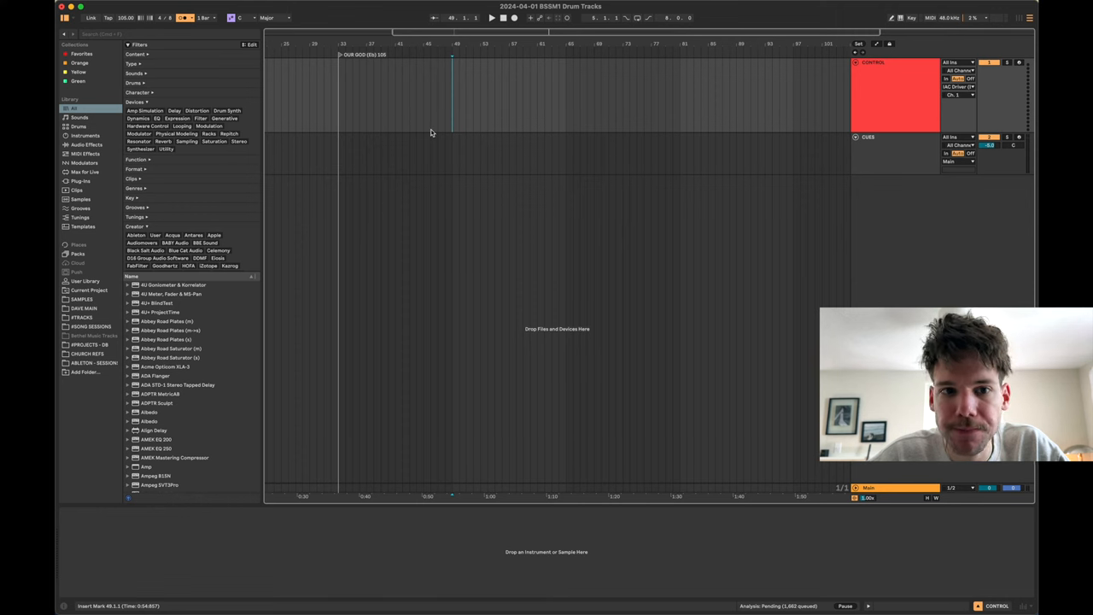
left_click_drag(339, 94, 451, 94)
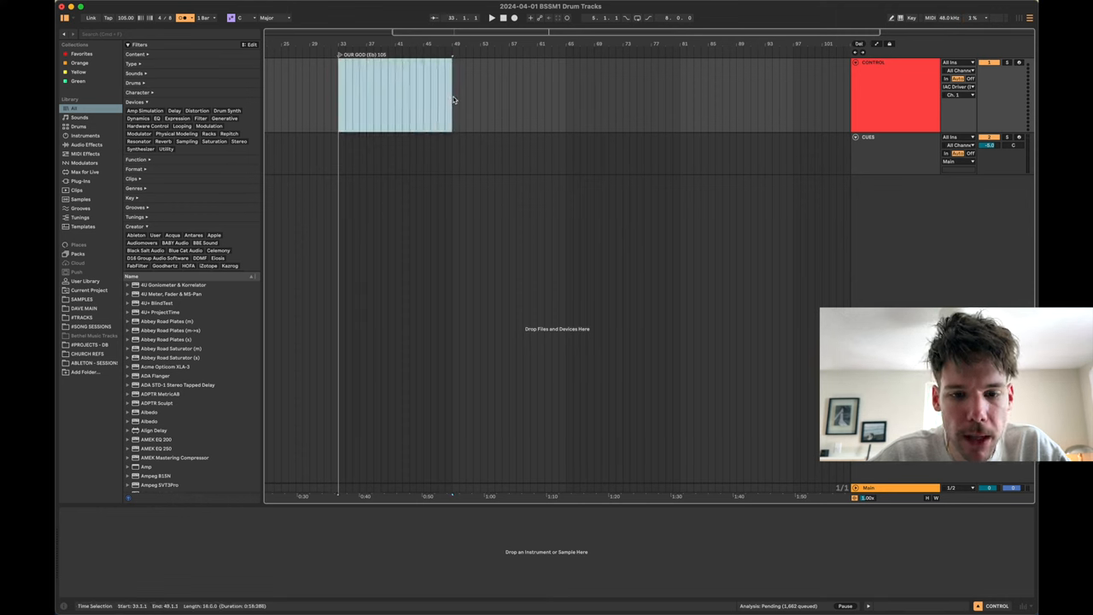
double_click(395, 94)
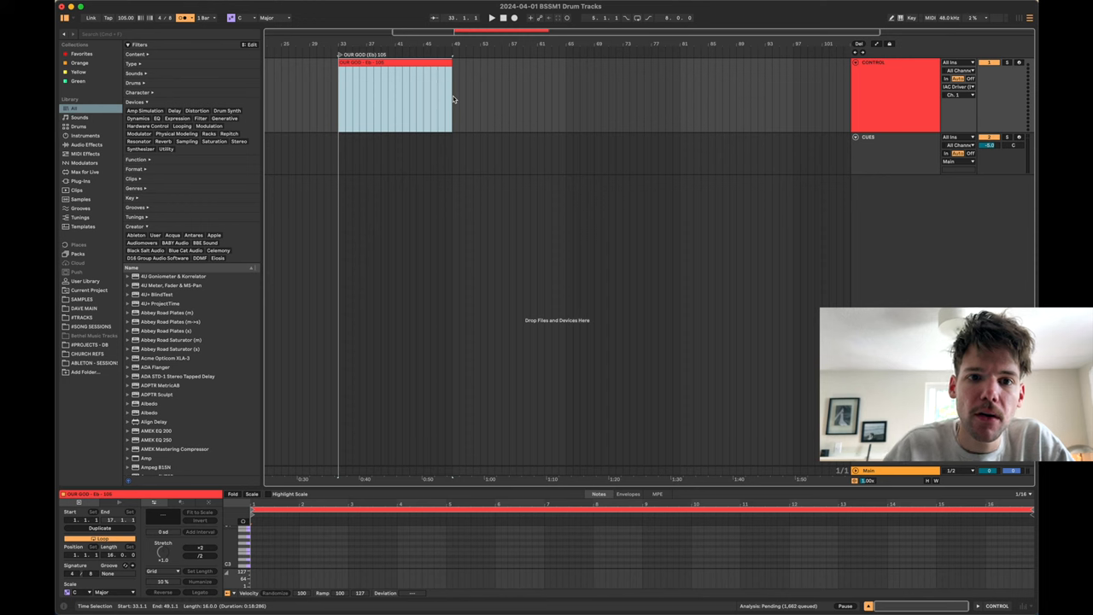
left_click(393, 93)
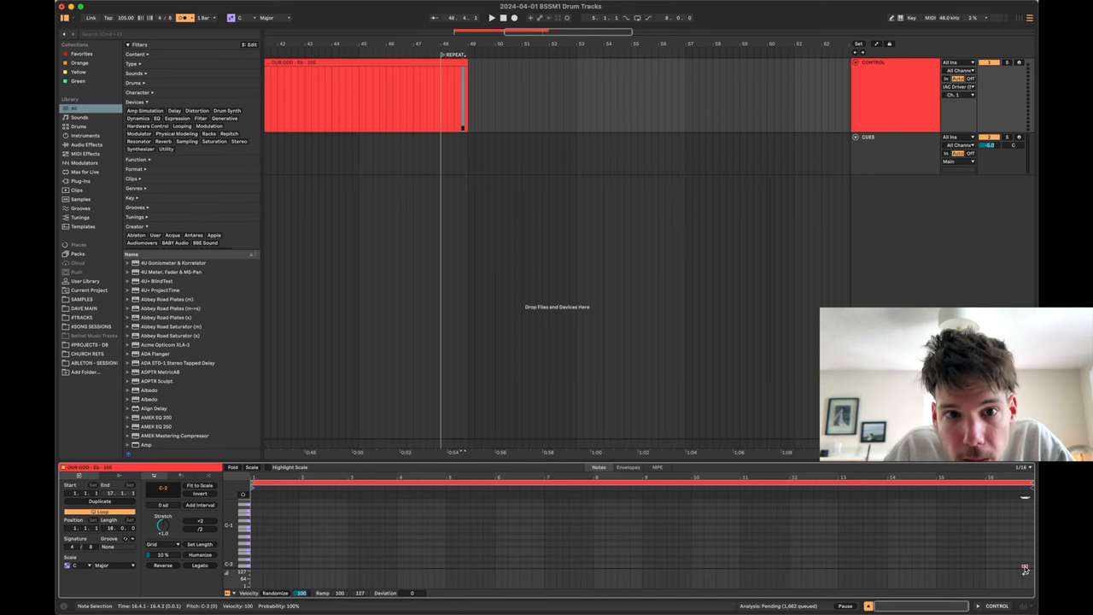
left_click(437, 113)
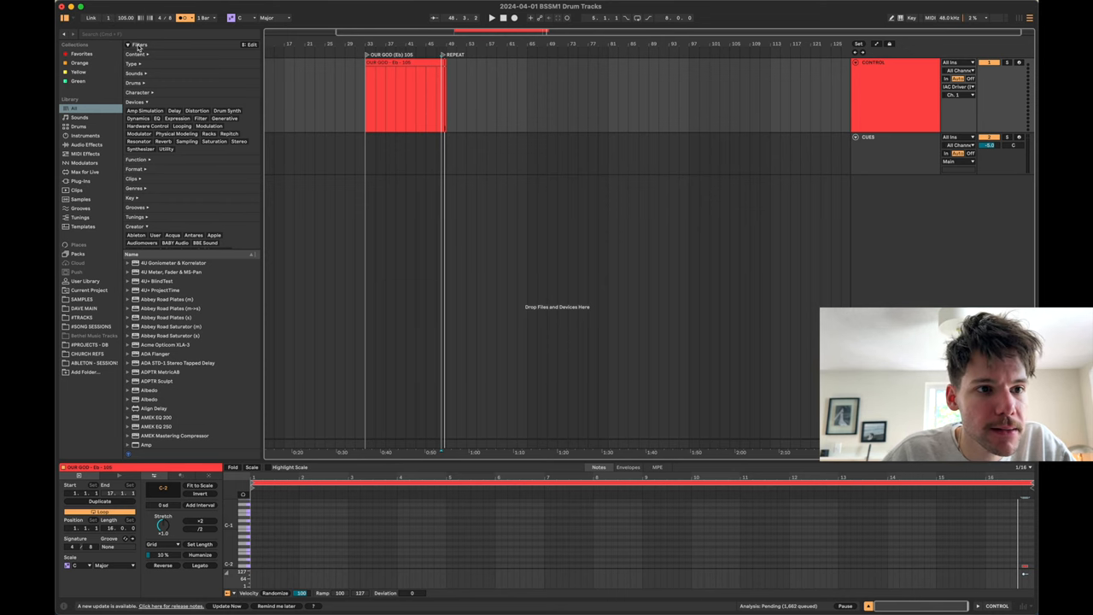
Step: Add a locator named ALLELUIA where the second song begins
left_click(108, 17)
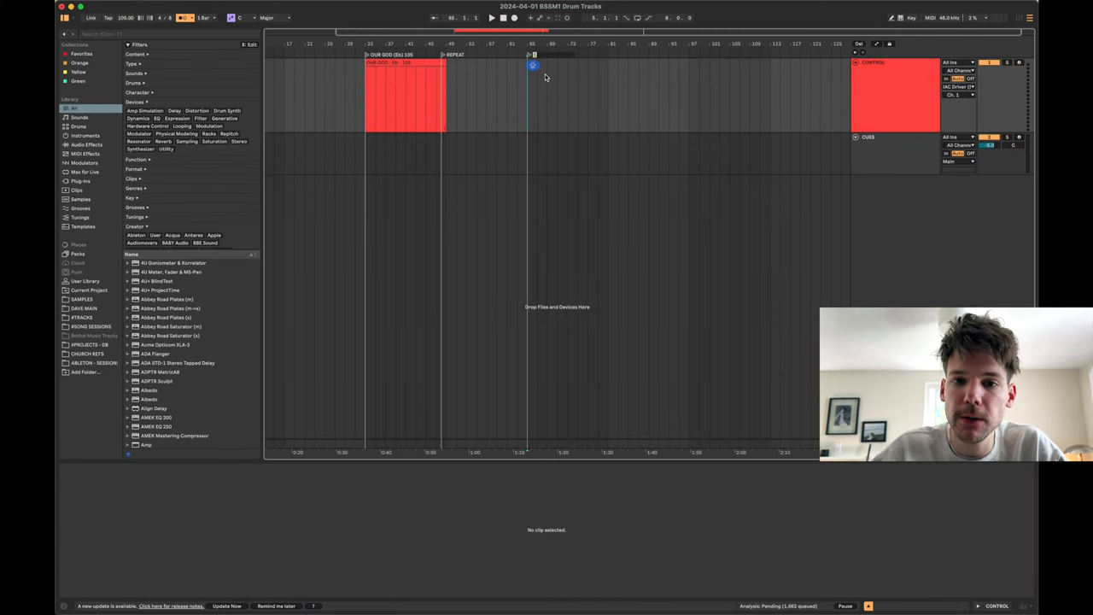
type("ALLELUIA (A) 70")
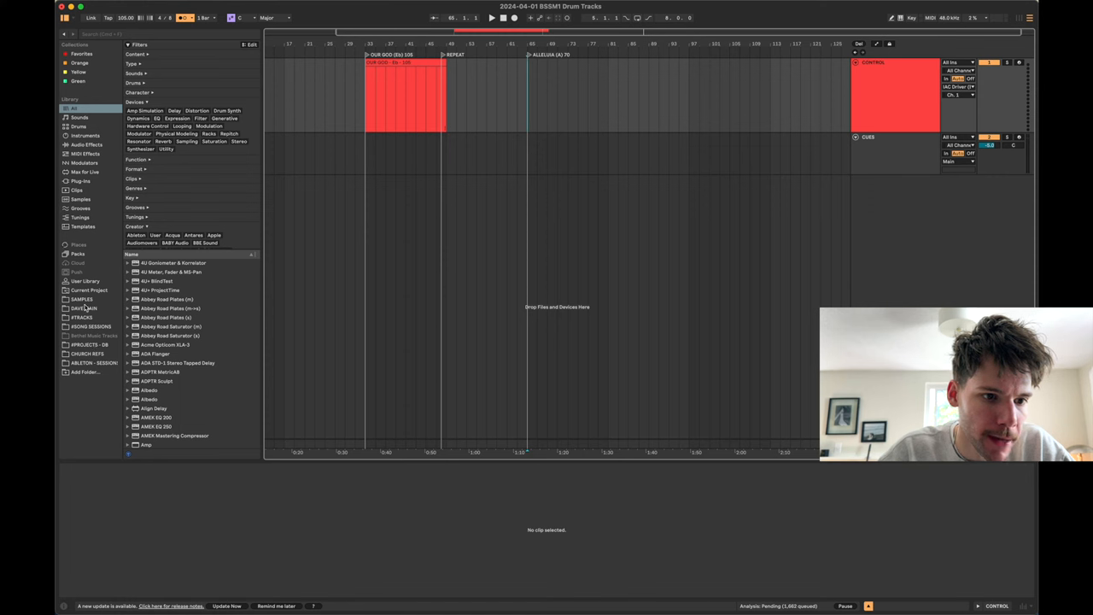
Step: Browse into the worship songs folder and bring an Alleluia stem into the arrangement
left_click(82, 316)
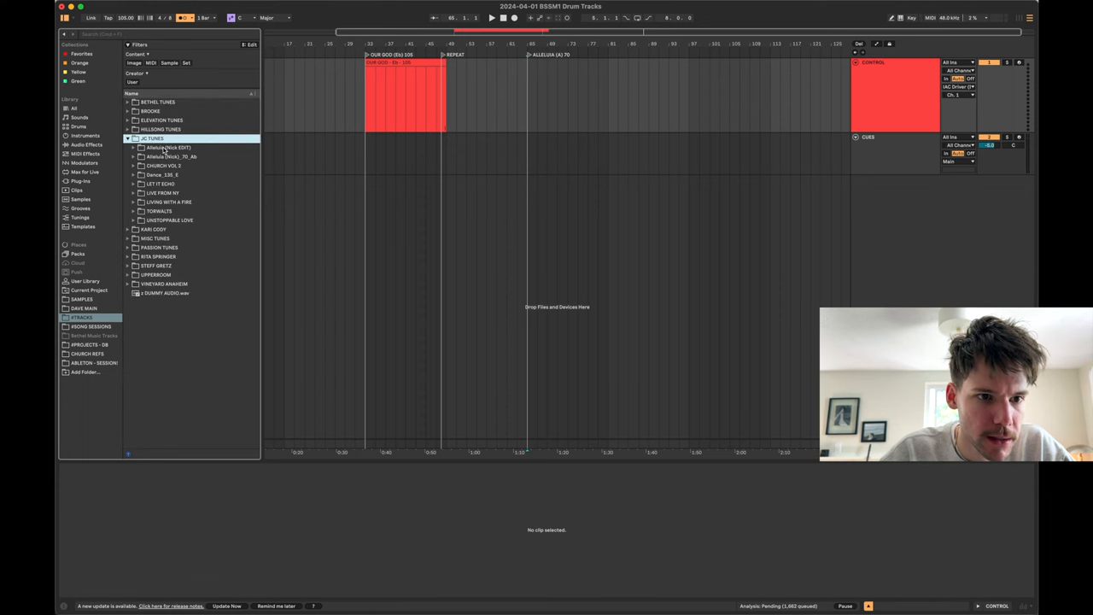
left_click(140, 147)
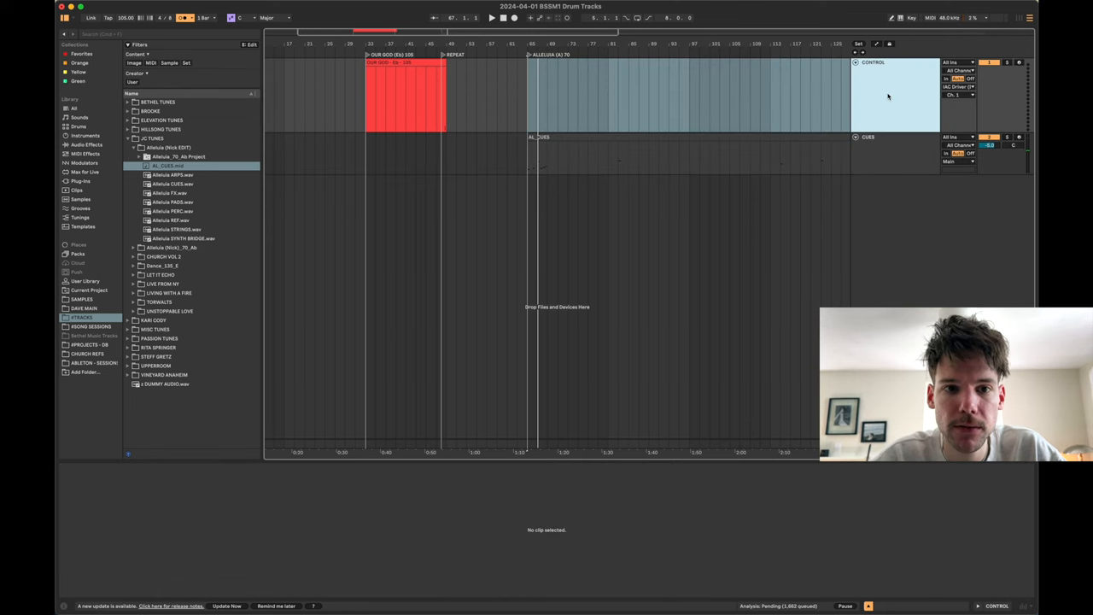
double_click(393, 94)
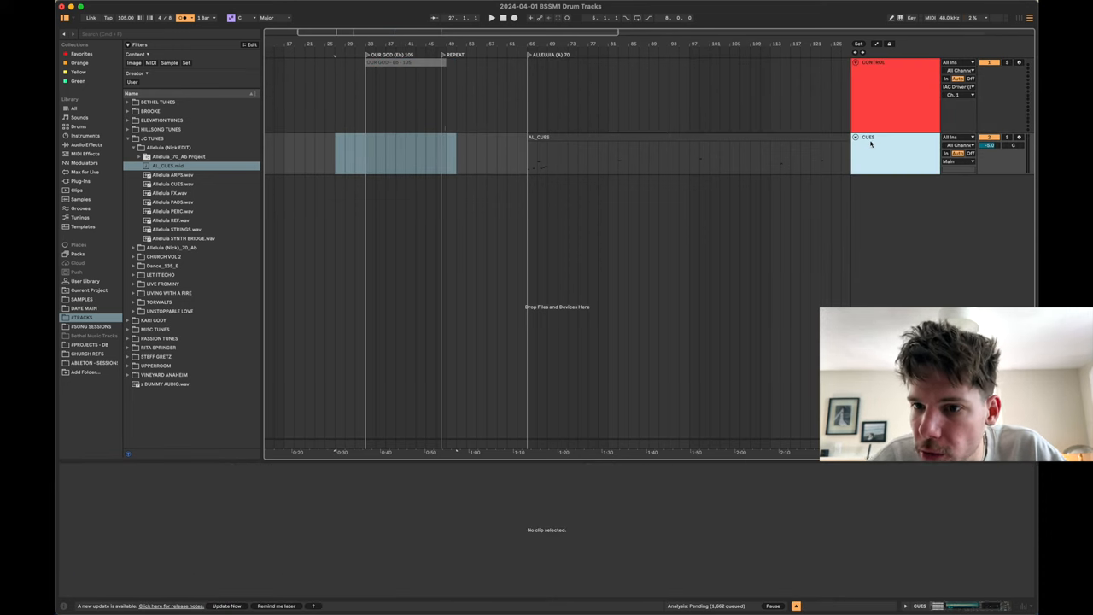
Step: Insert an audio track and place the DUMMY AUDIO clip under the Alleluia song
right_click(872, 145)
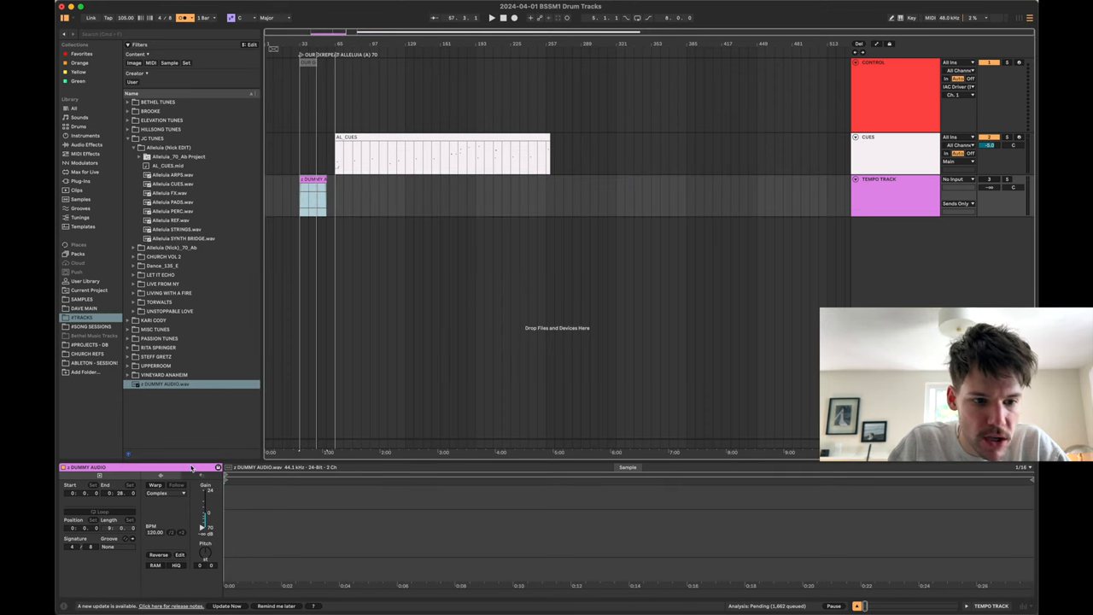
left_click(155, 485)
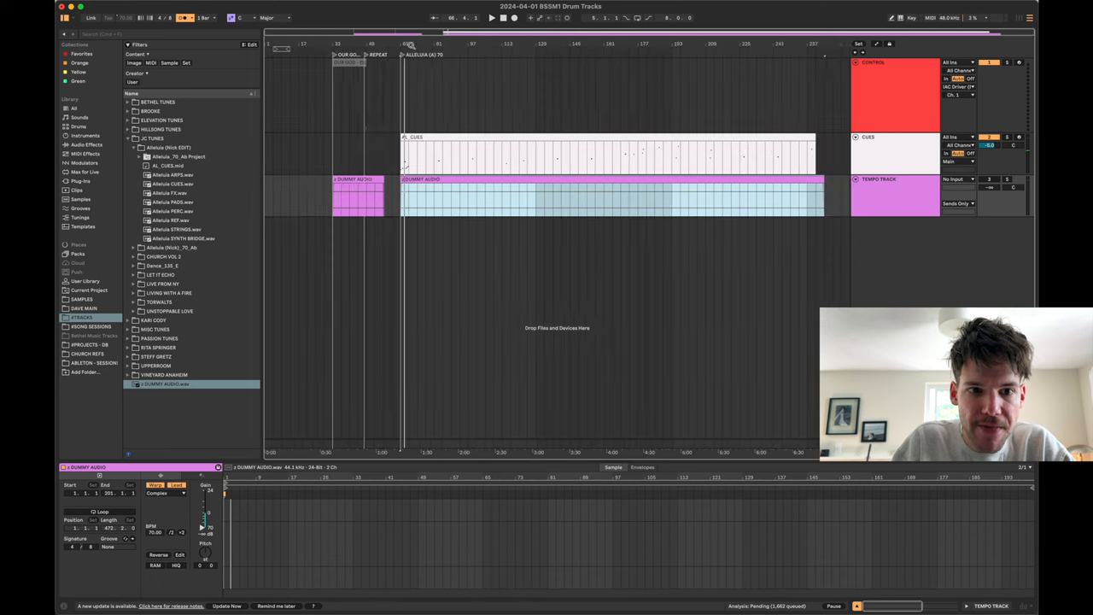
Step: Rename the Alleluia dummy clip as its tempo clip and review the cue MIDI clip
left_click(350, 192)
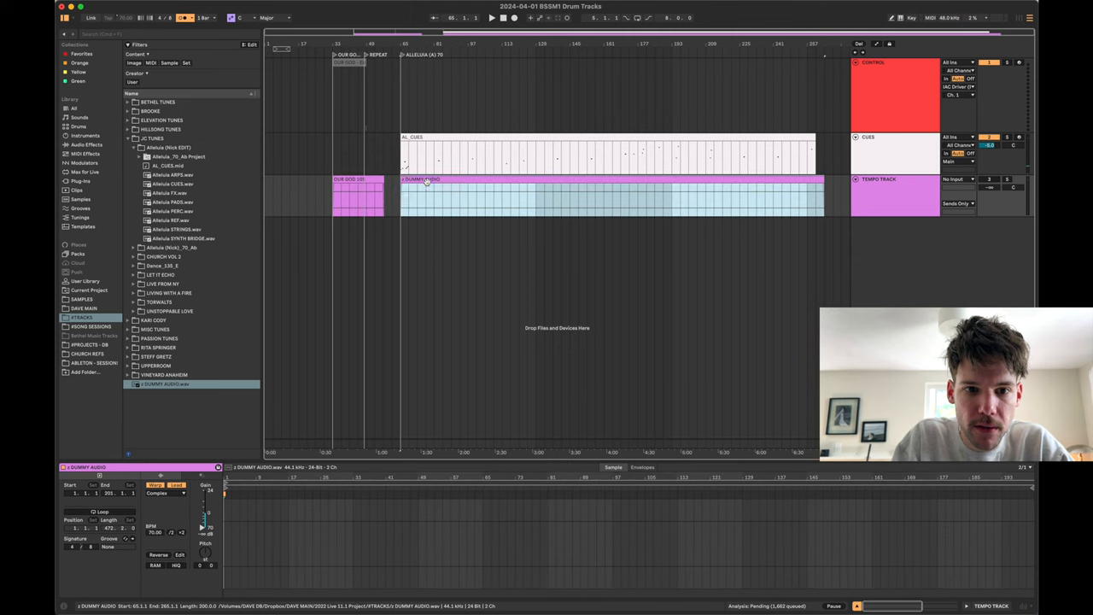
left_click(427, 180)
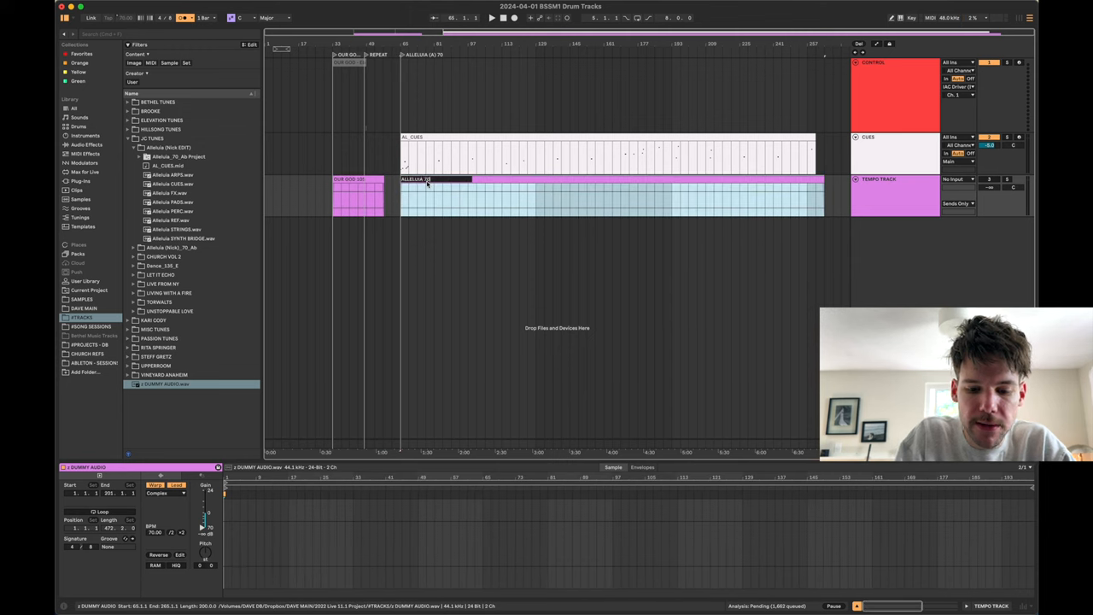
left_click(357, 191)
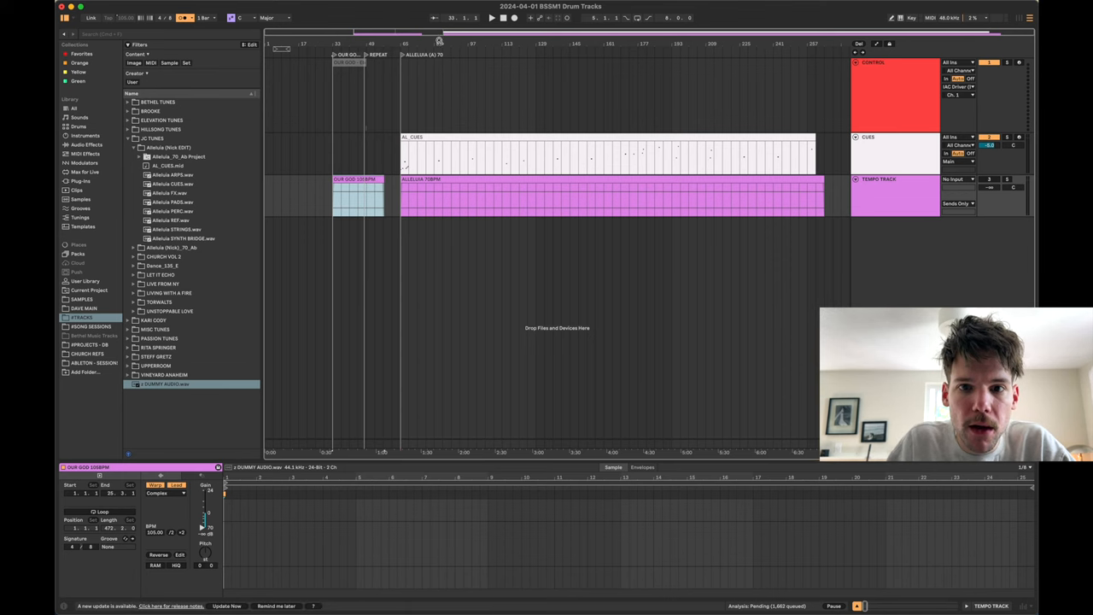
left_click(598, 154)
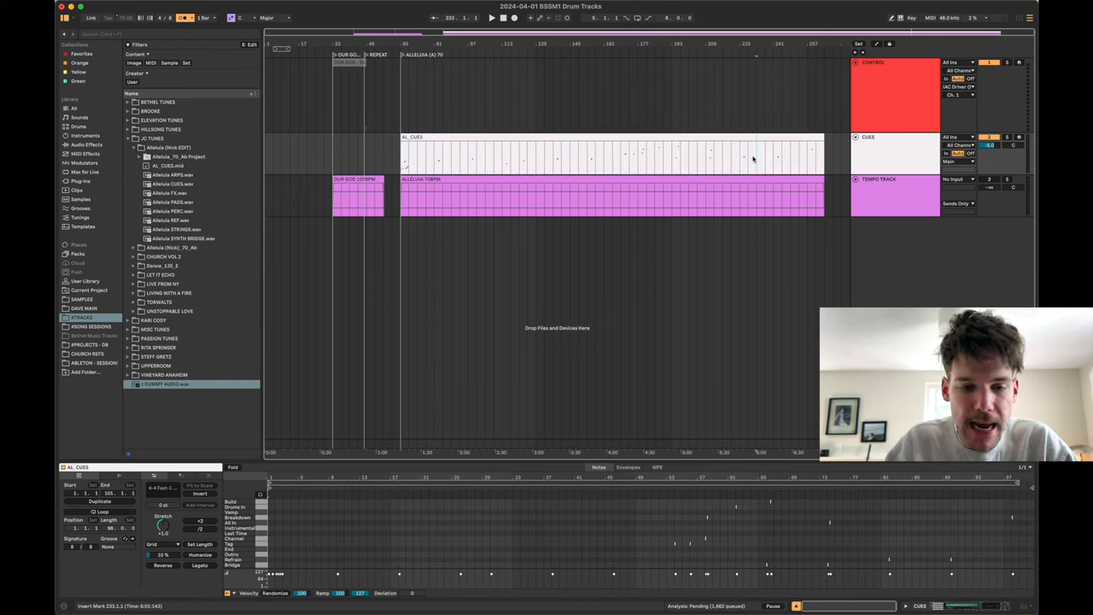
left_click(171, 174)
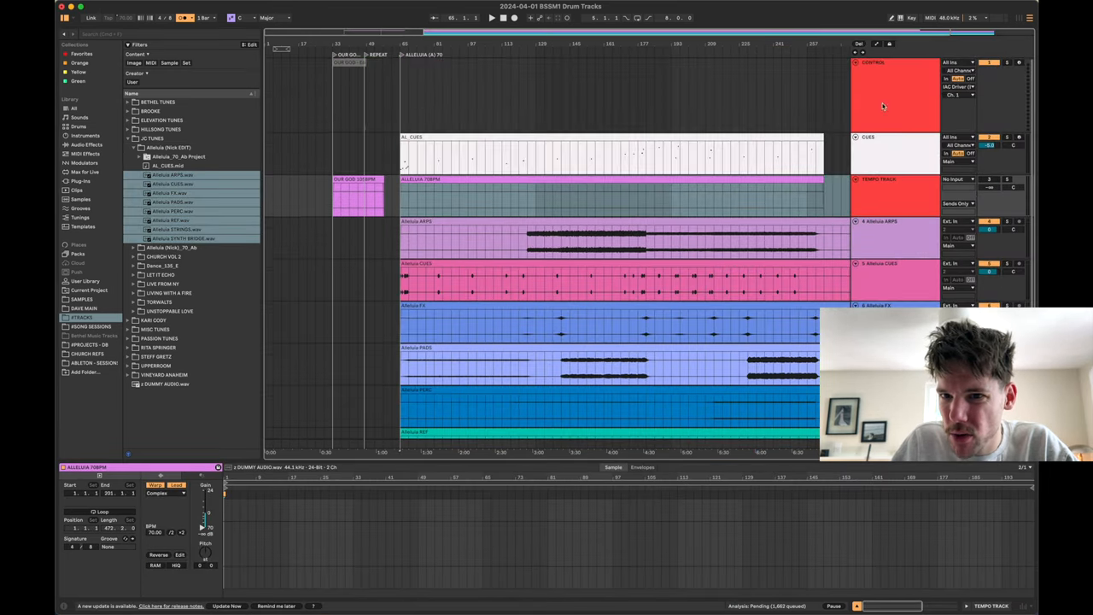
Step: Drop the Alleluia stems as new audio tracks at the ALLELUIA locator
left_click(885, 204)
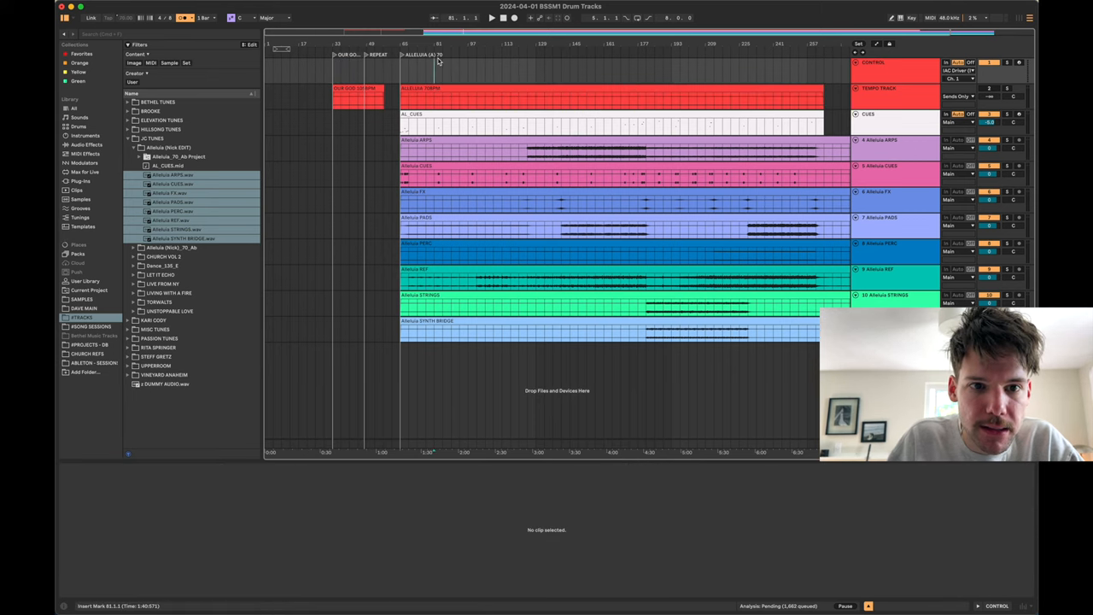
left_click(348, 68)
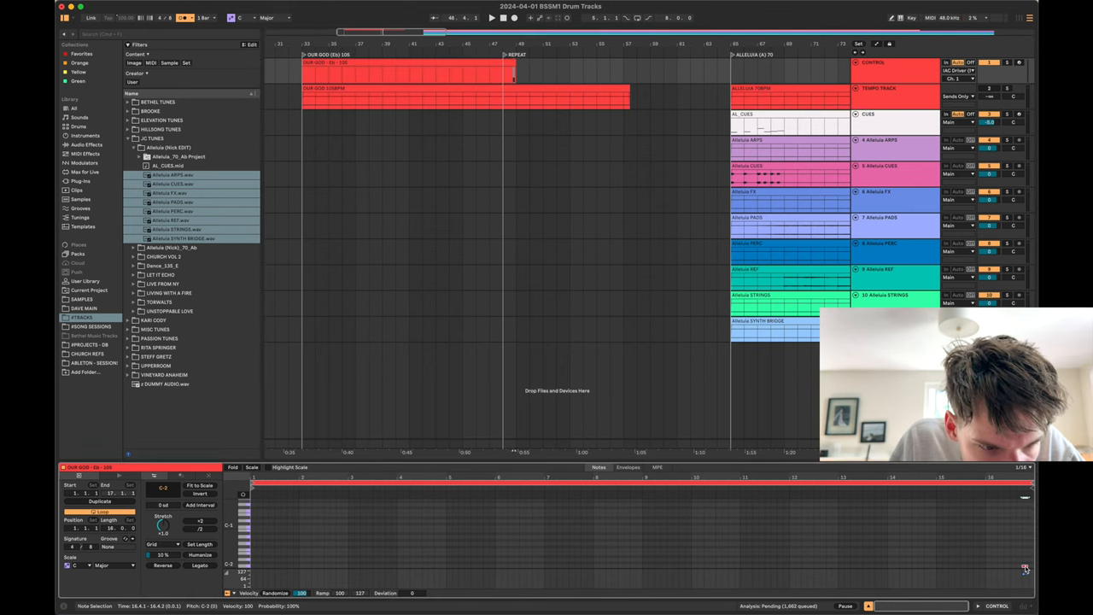
Step: Select the Alleluia cue clip spanning the song above the click and stem tracks
left_click(342, 75)
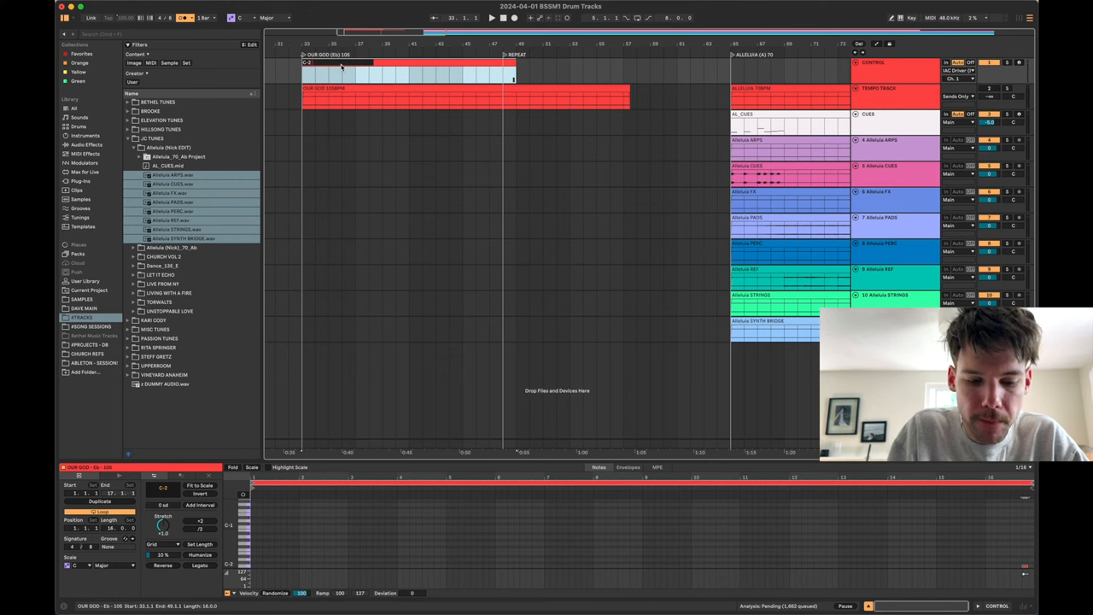
left_click(338, 61)
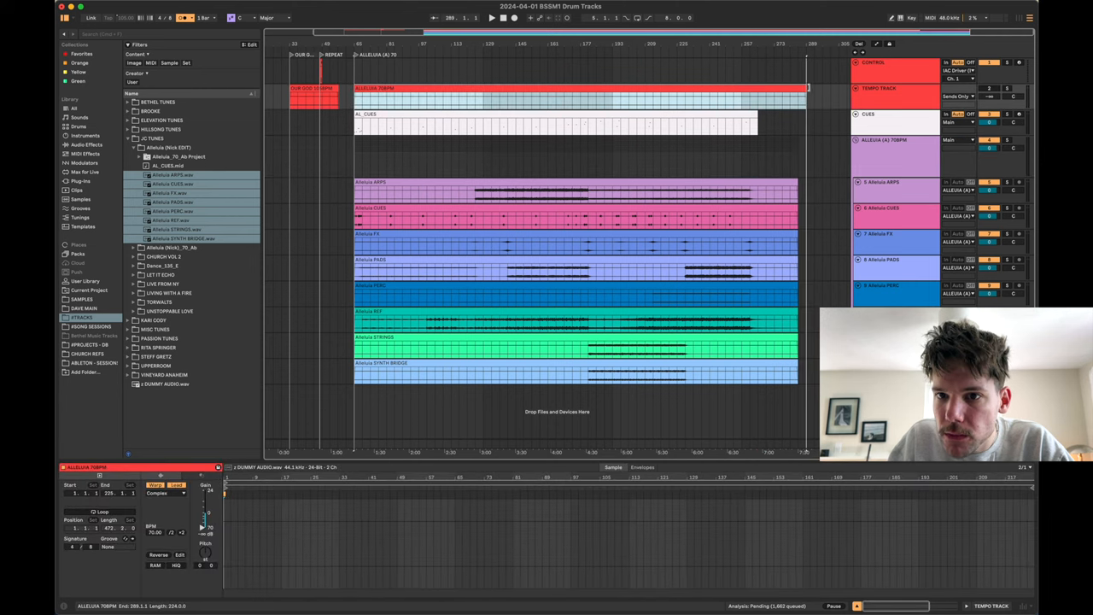
left_click(556, 120)
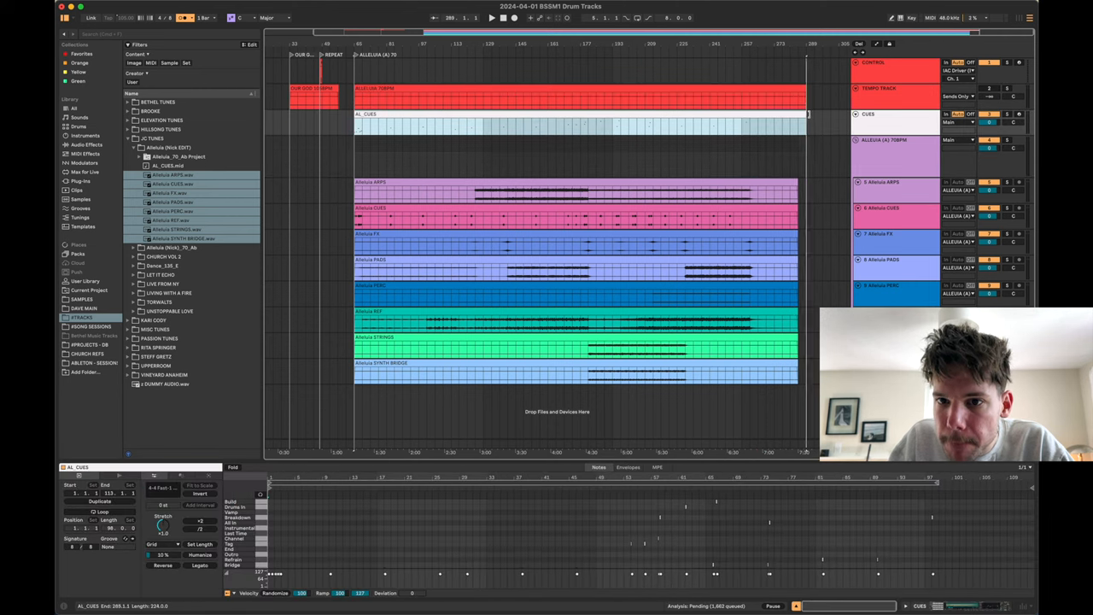